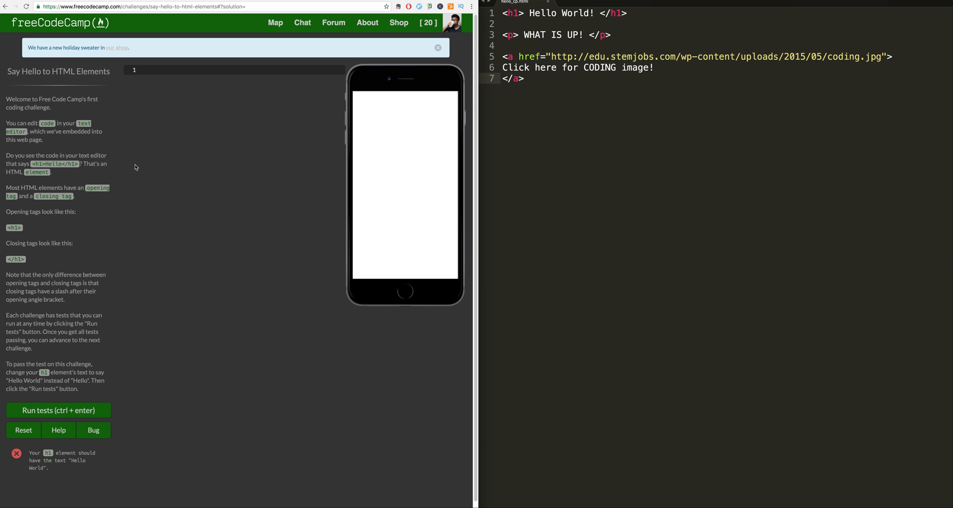
mouse_move(58, 252)
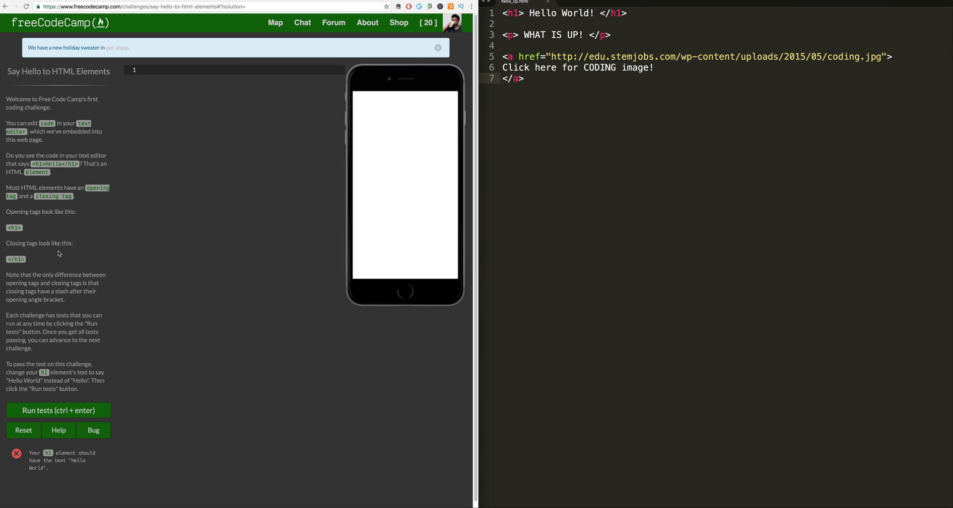
- Write <h1>Hello World!</h1> as the first line in the empty code editor
left_click_drag(18, 315, 66, 380)
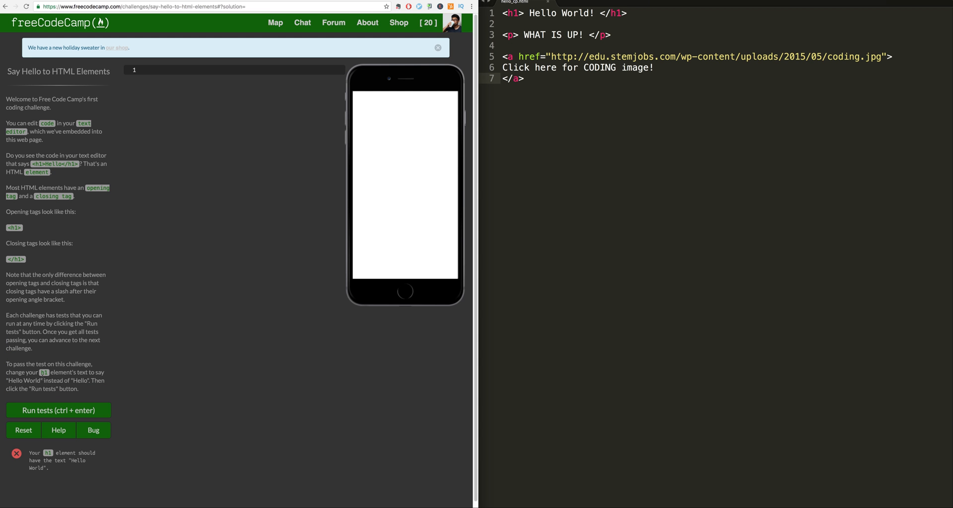
double_click(17, 379)
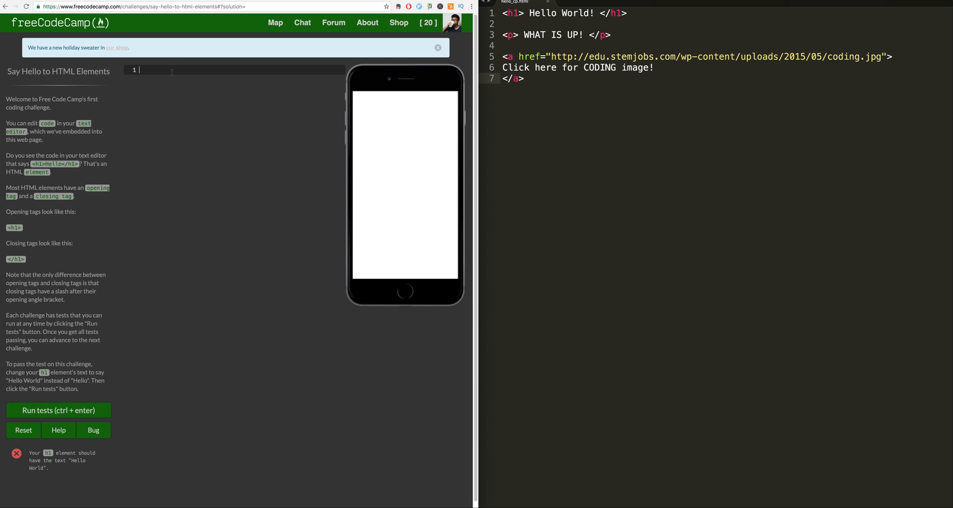
type("<")
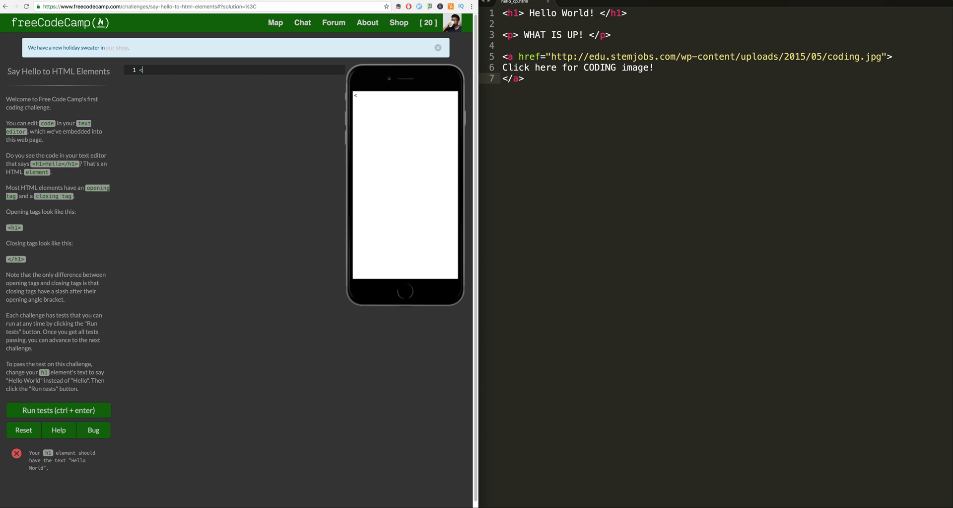
type("h1")
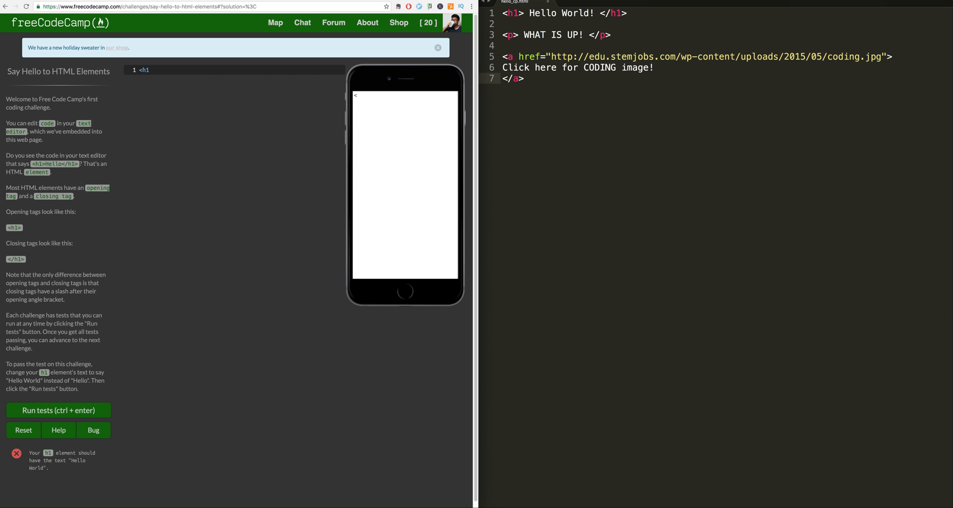
type("1>")
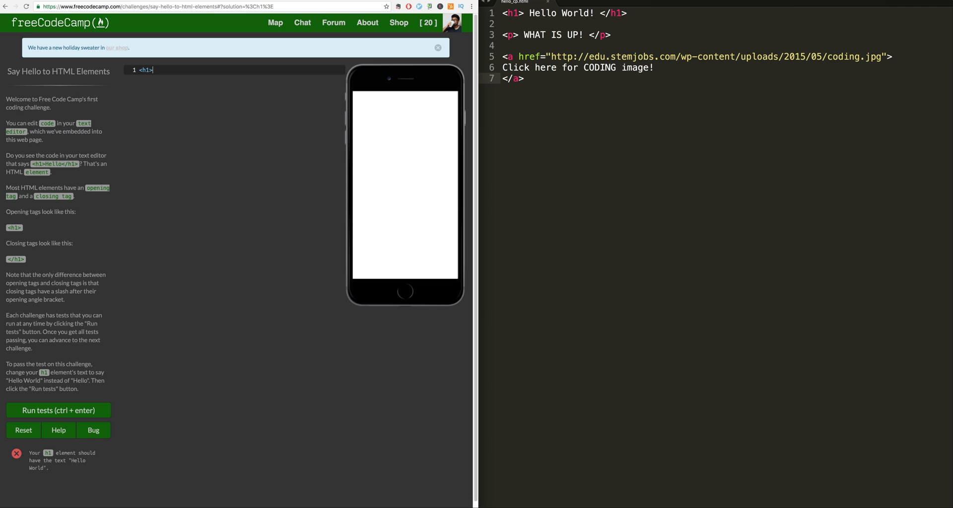
type("\"")
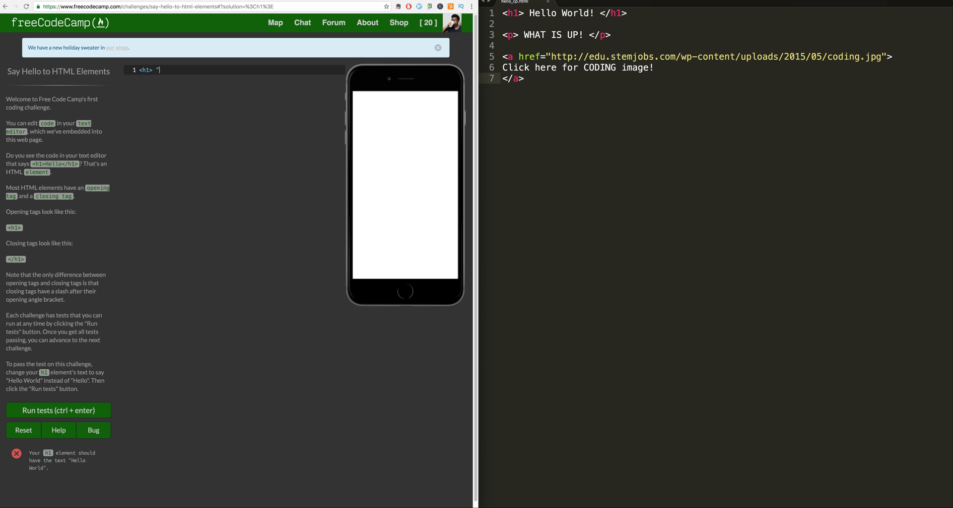
type("Hello Worl")
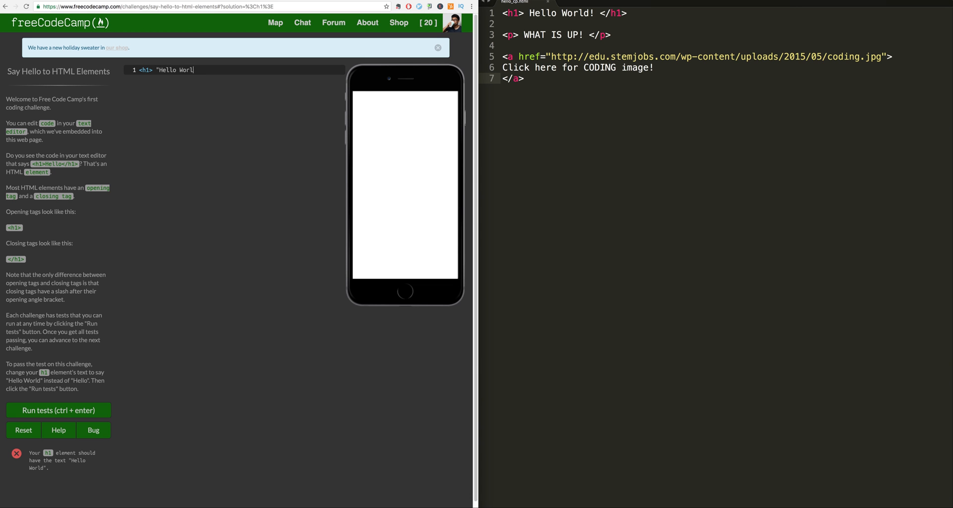
type("d!<")
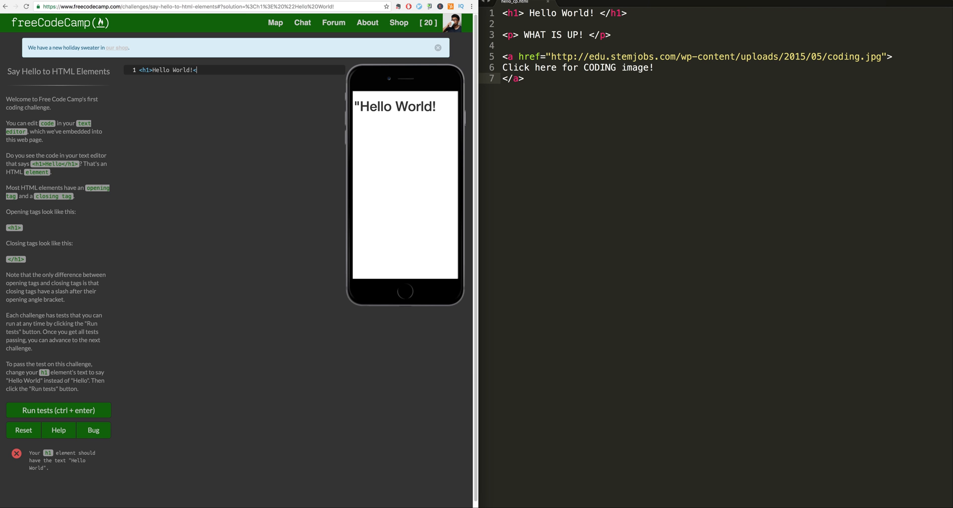
type("/h1>")
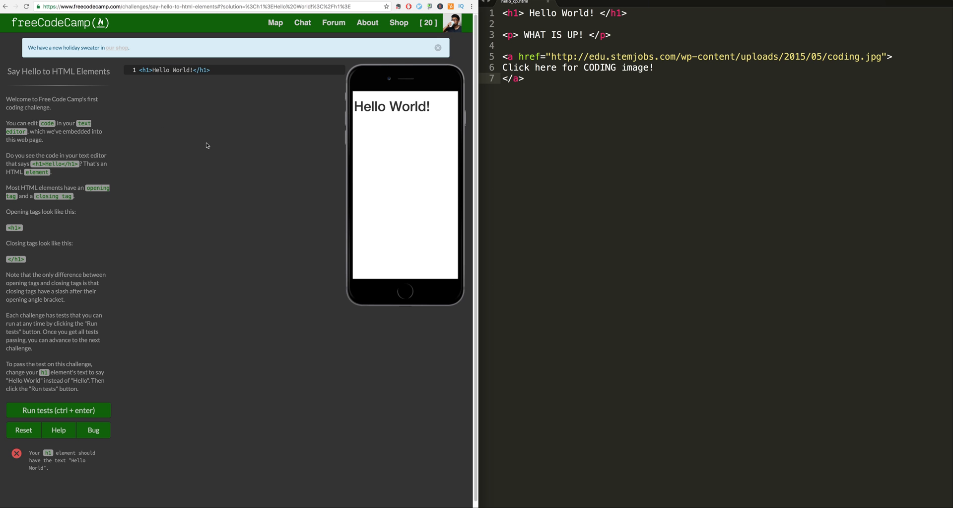
double_click(391, 106)
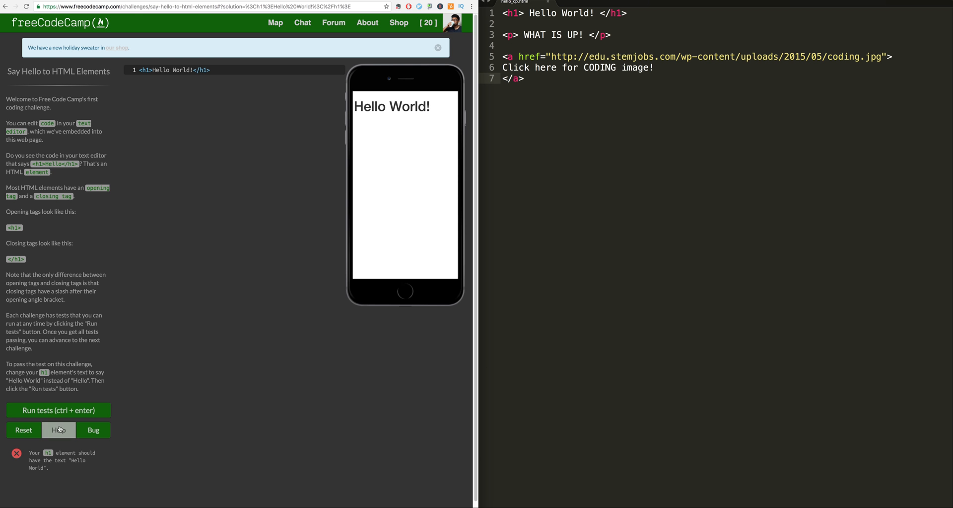
- Run the tests on the Hello World heading and submit to advance to the next challenge
left_click(58, 409)
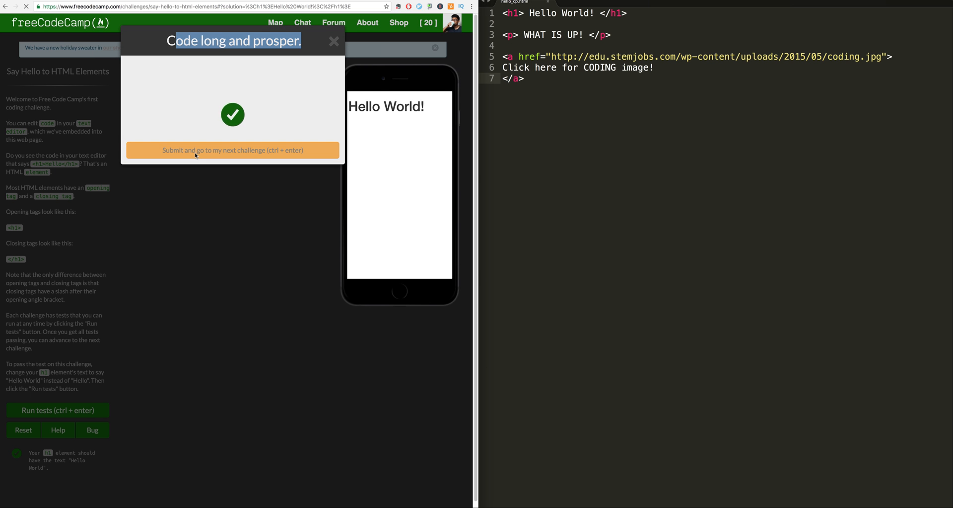
left_click(233, 150)
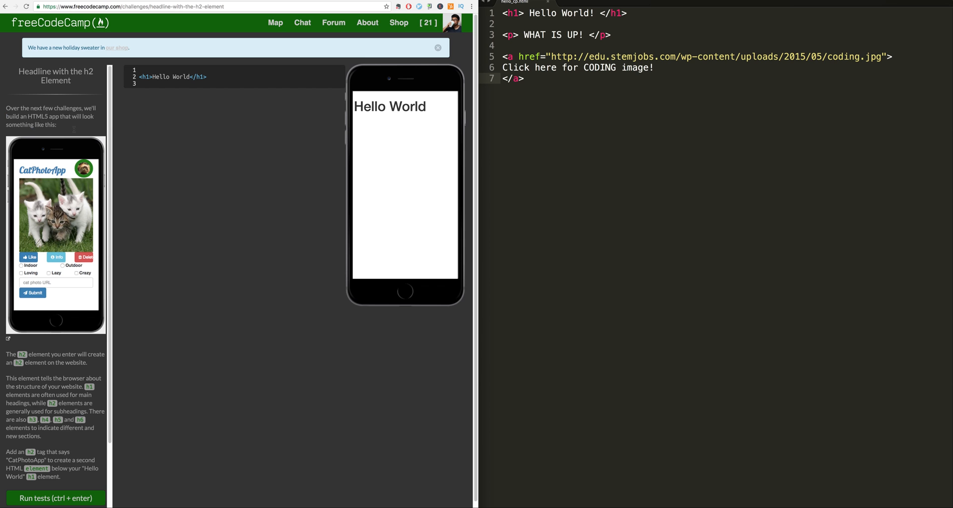
mouse_move(55, 193)
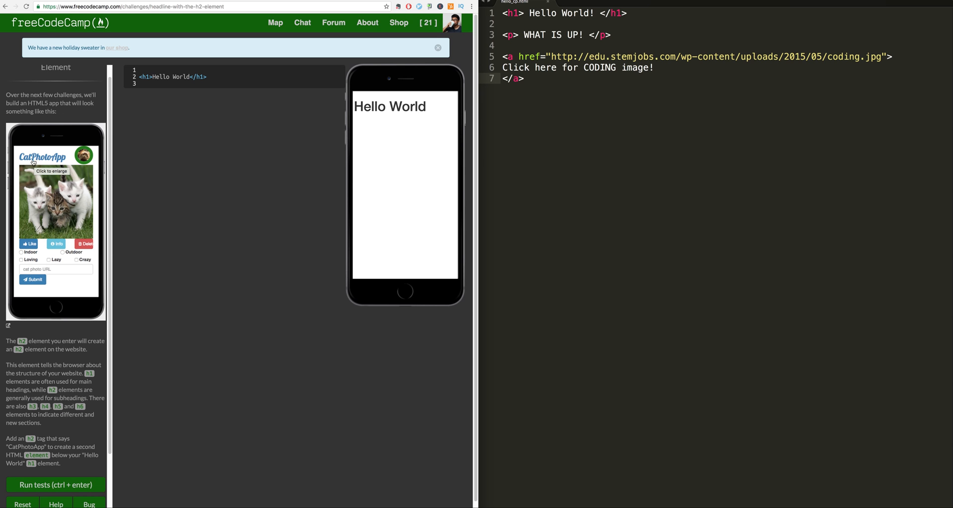
mouse_move(88, 163)
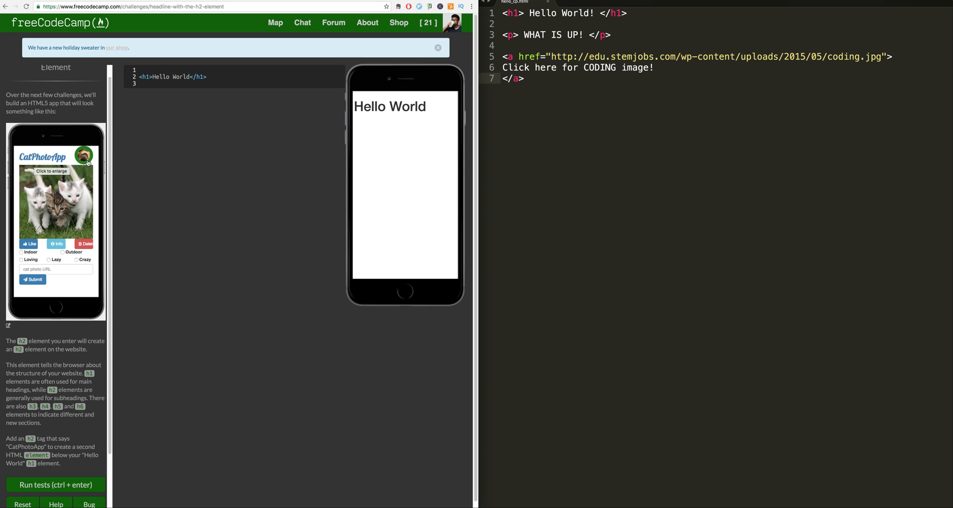
mouse_move(88, 164)
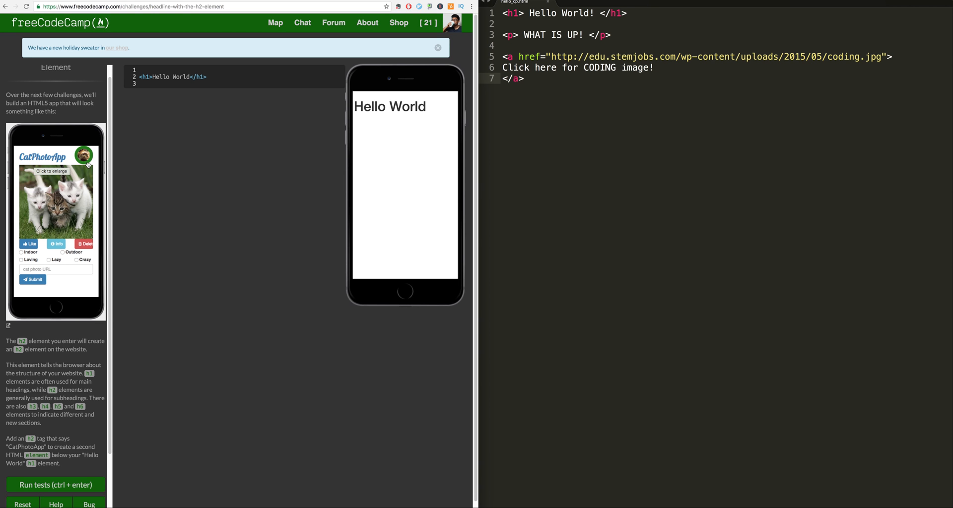
mouse_move(70, 205)
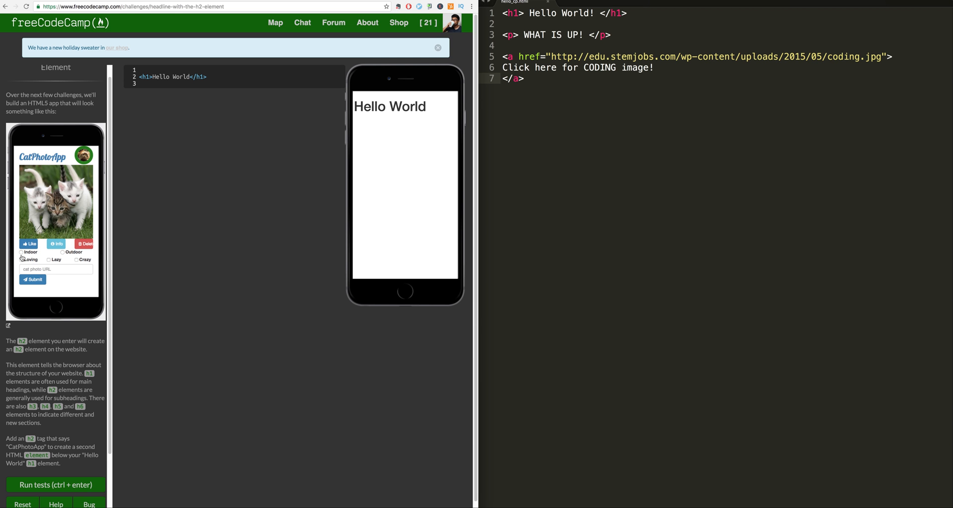
mouse_move(71, 262)
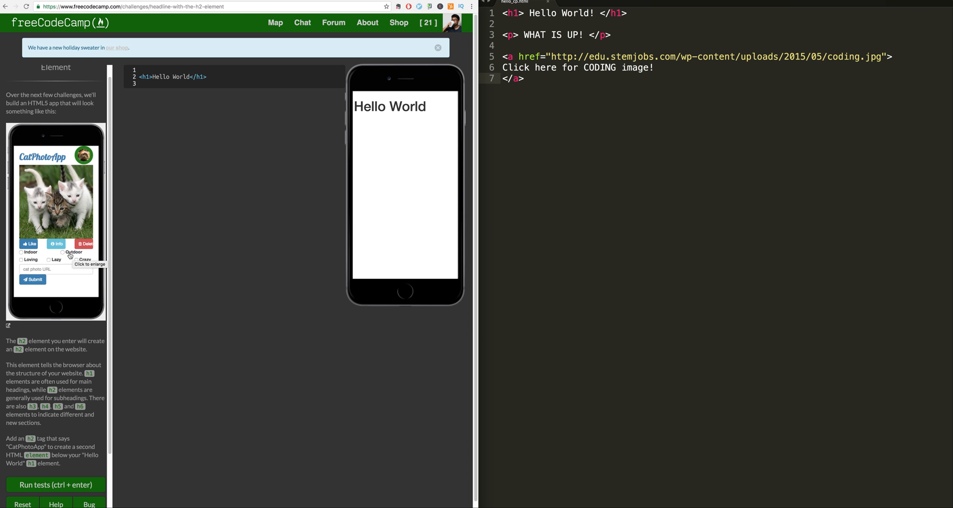
mouse_move(64, 271)
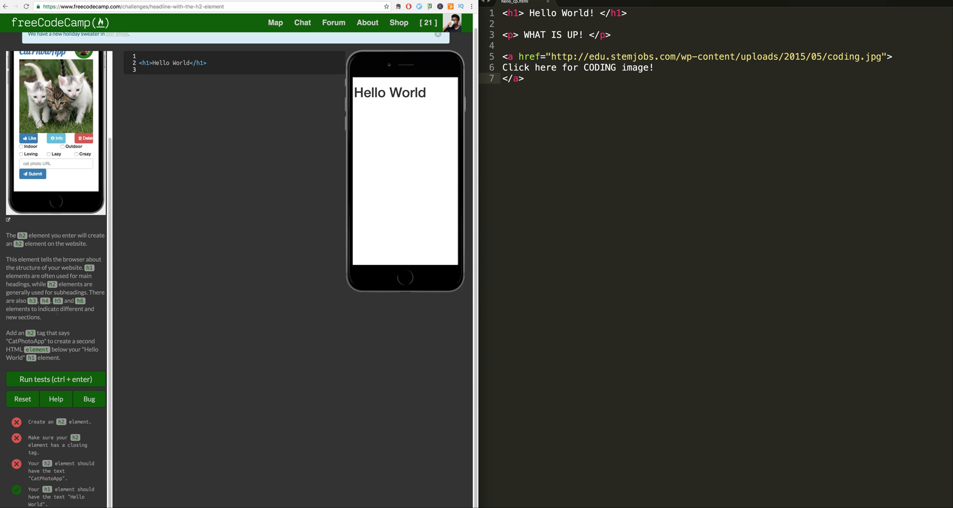
- Turn the h1 heading into <h2>CatPhotoApp</h2>
double_click(50, 421)
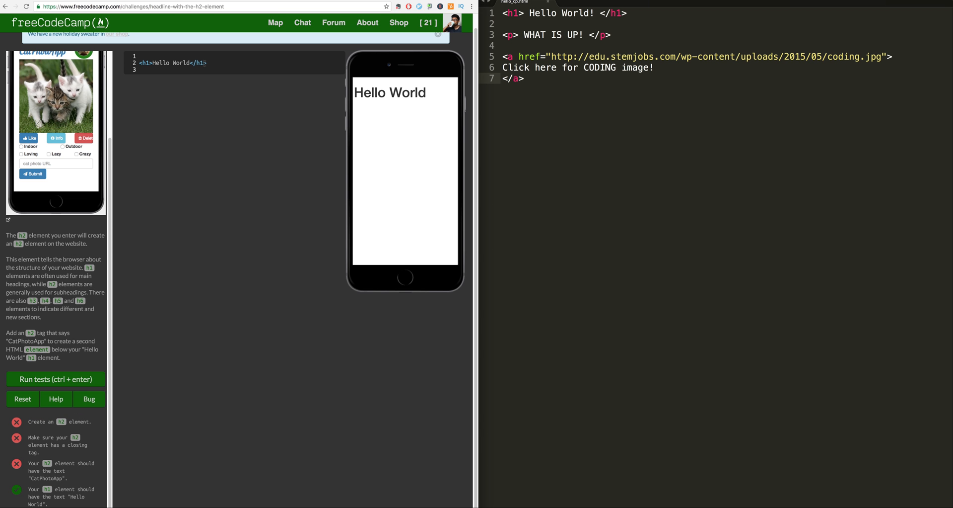
type("2")
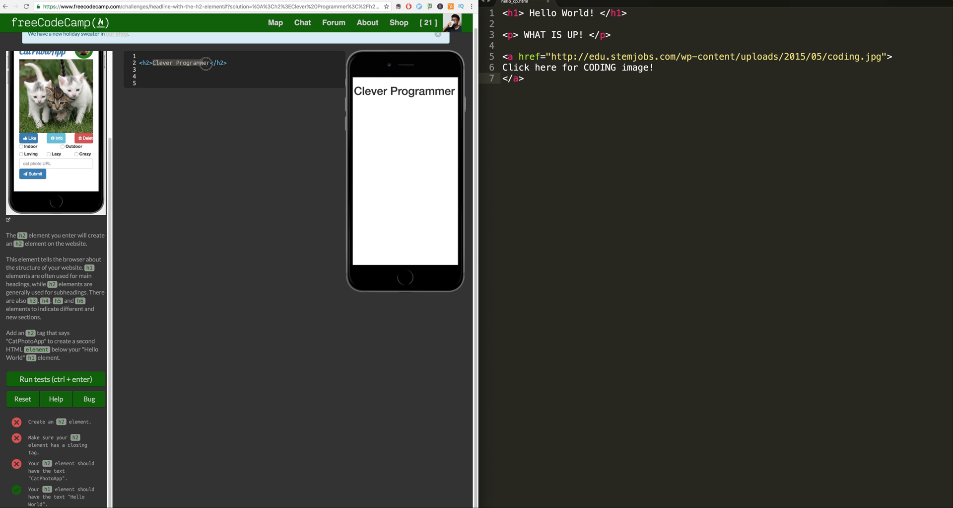
type("CatPhotoApp</h2>")
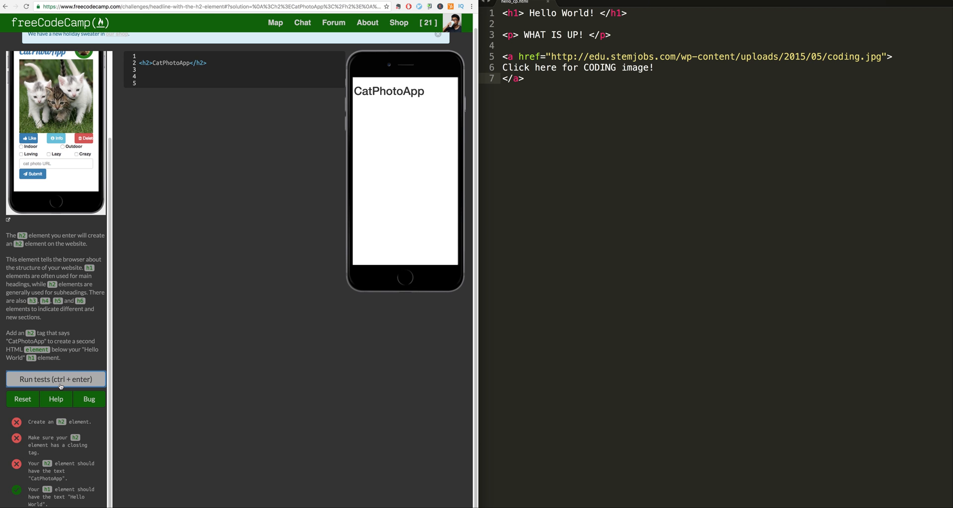
- Run tests, restore the h1 'Hello World' above the h2, and rerun tests to pass
left_click(58, 379)
type("<h1>")
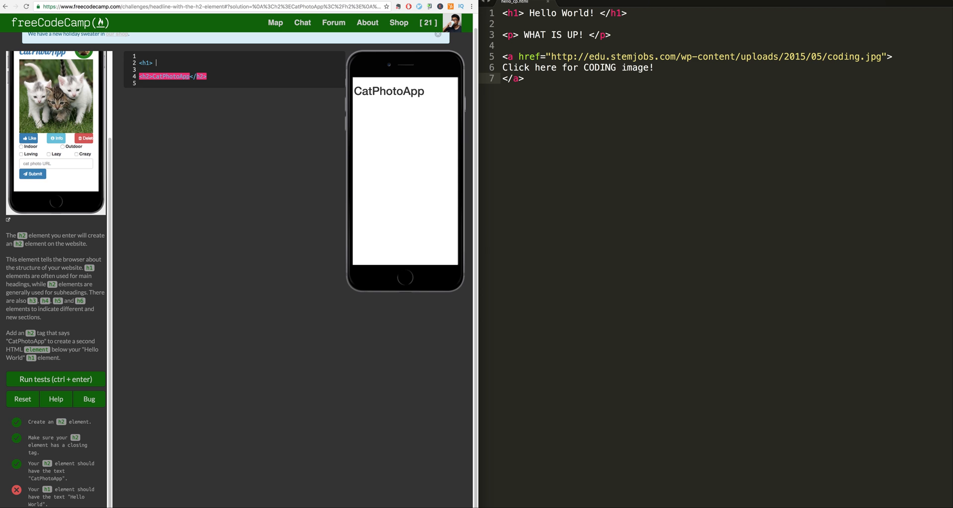
type("Hello World")
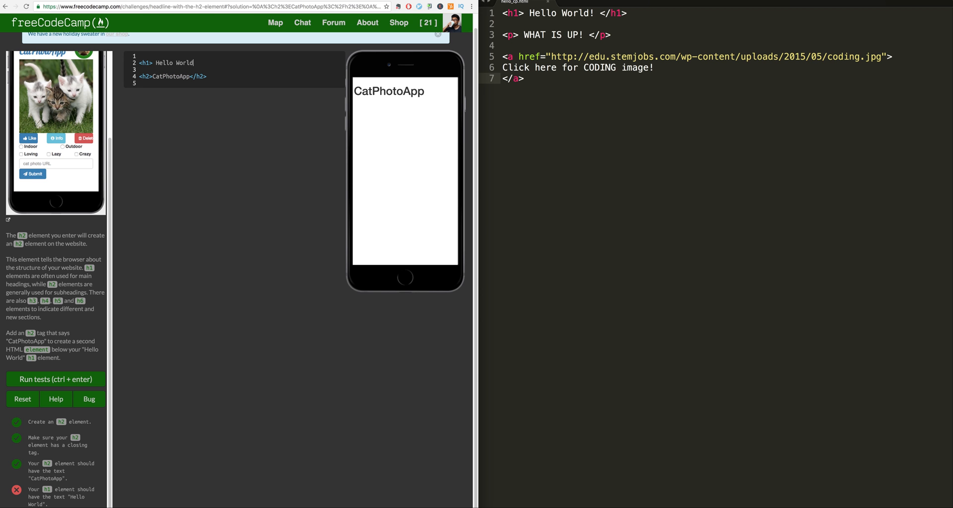
type("</h1>")
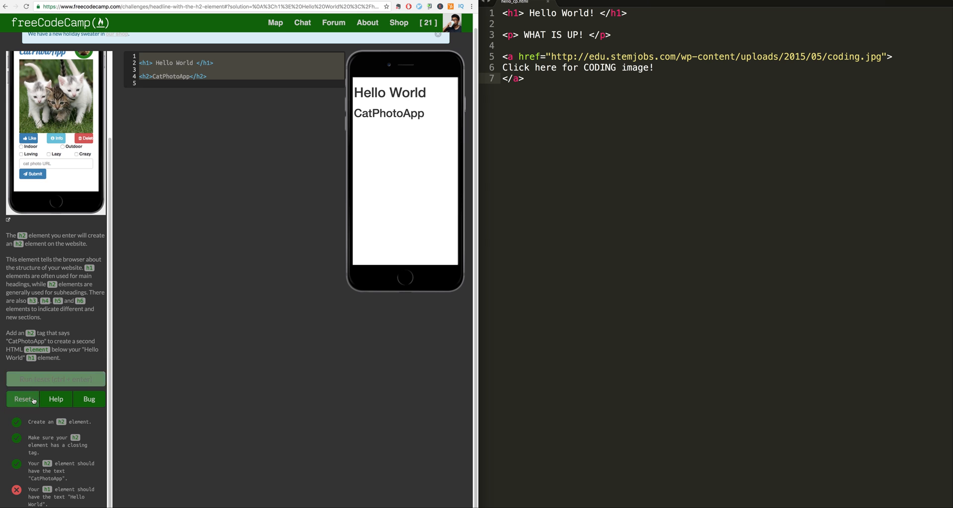
left_click(54, 379)
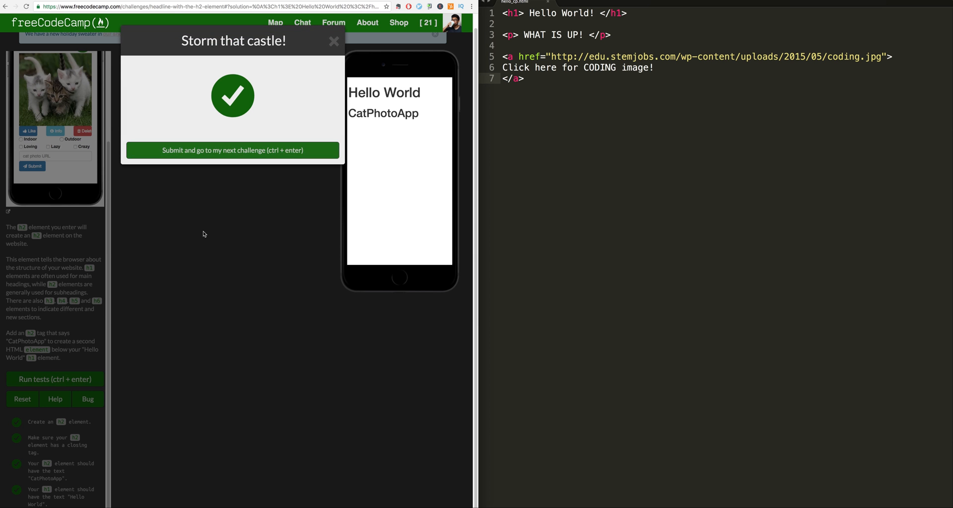